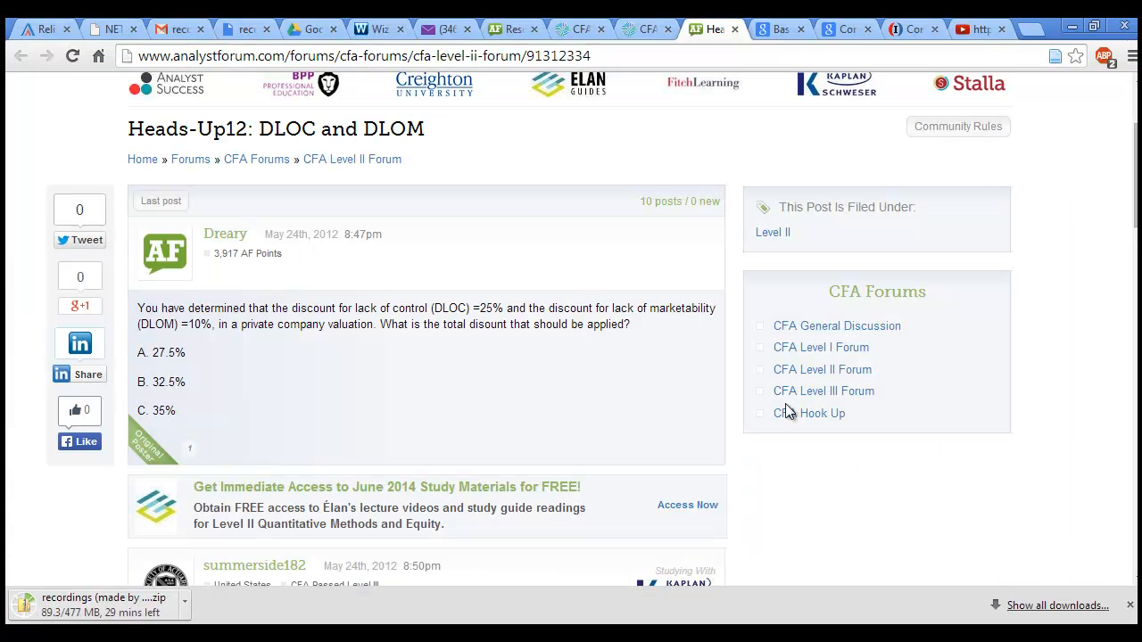
{"action": "mouse_move", "coordinate": [409, 441]}
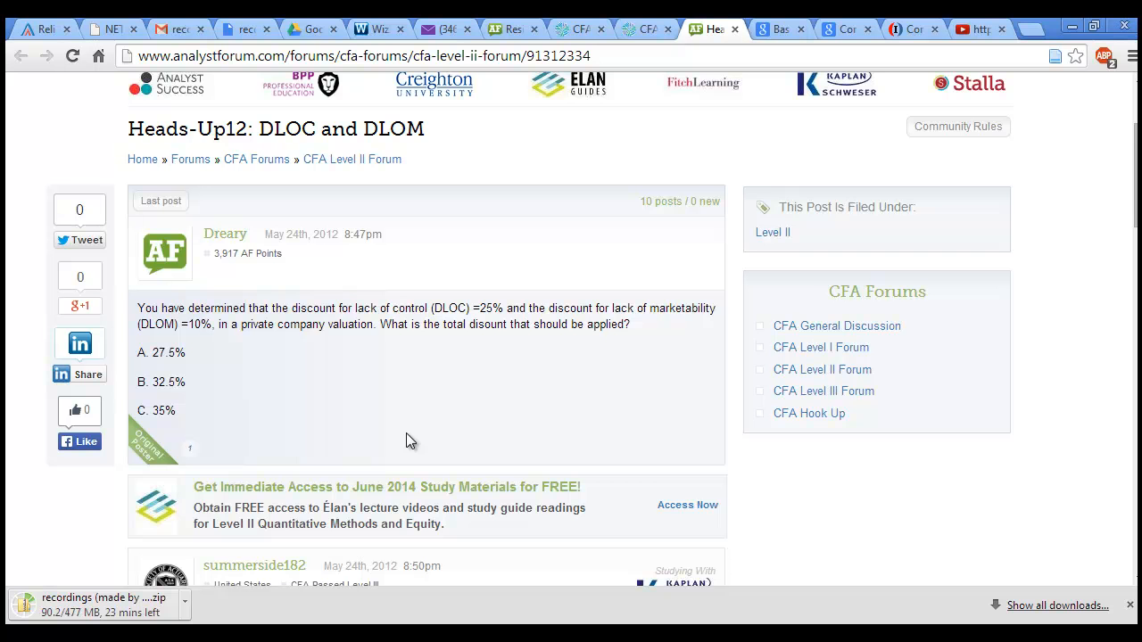
{"action": "mouse_move", "coordinate": [330, 422]}
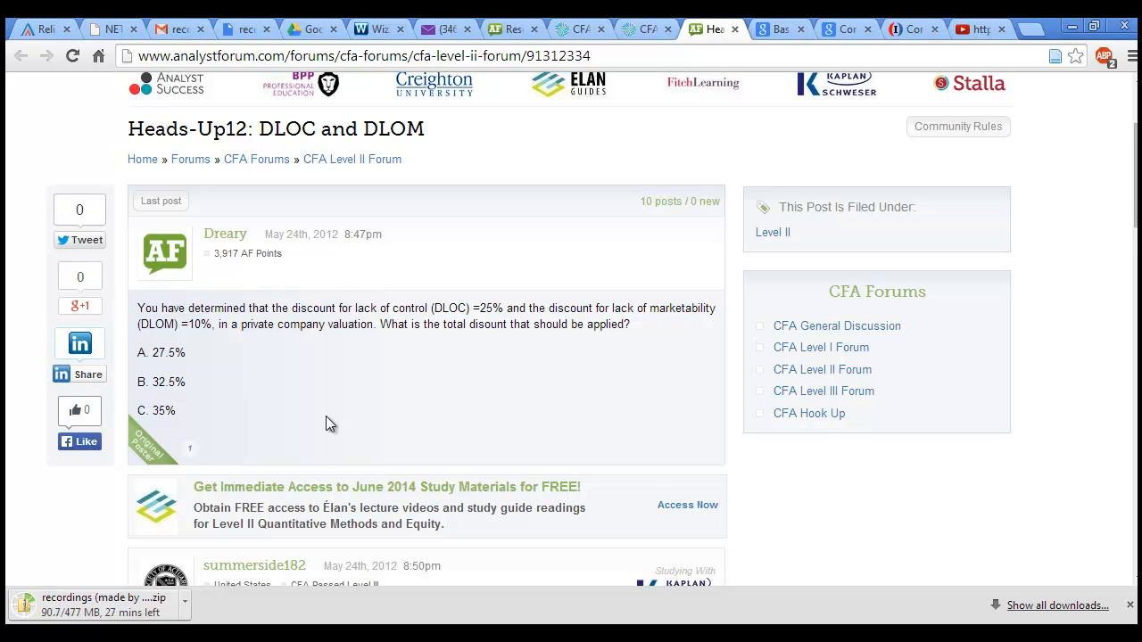
Scroll down to the total-discount formula reply and the 32.5% worked answer.
{"action": "scroll", "scroll_direction": "down", "scroll_amount": 3}
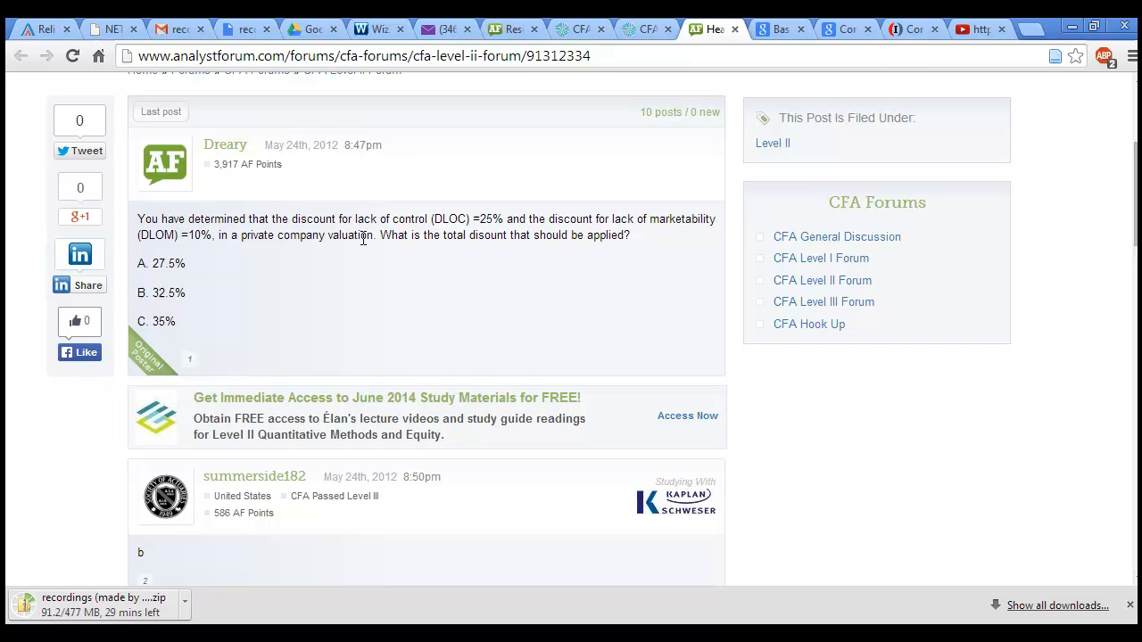
{"action": "mouse_move", "coordinate": [598, 191]}
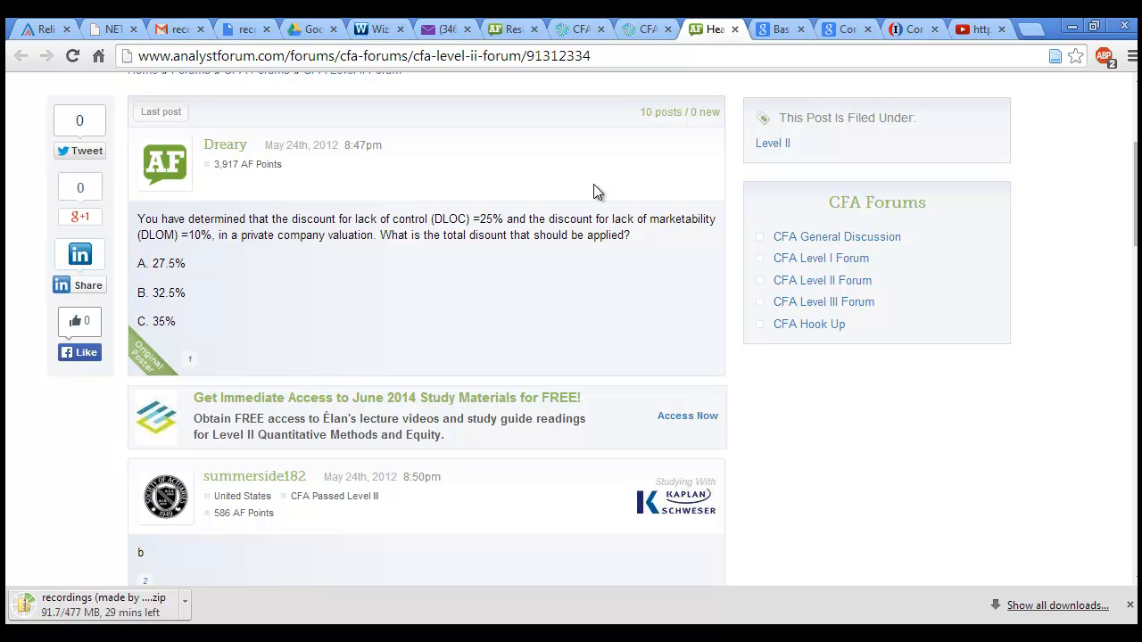
{"action": "mouse_move", "coordinate": [165, 252]}
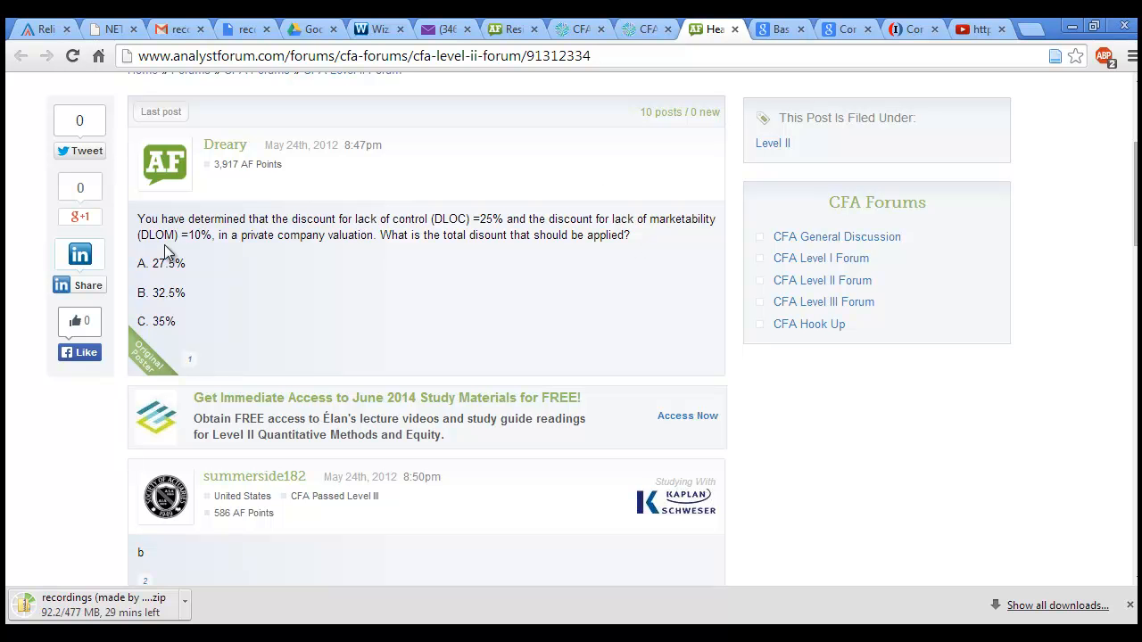
{"action": "mouse_move", "coordinate": [266, 258]}
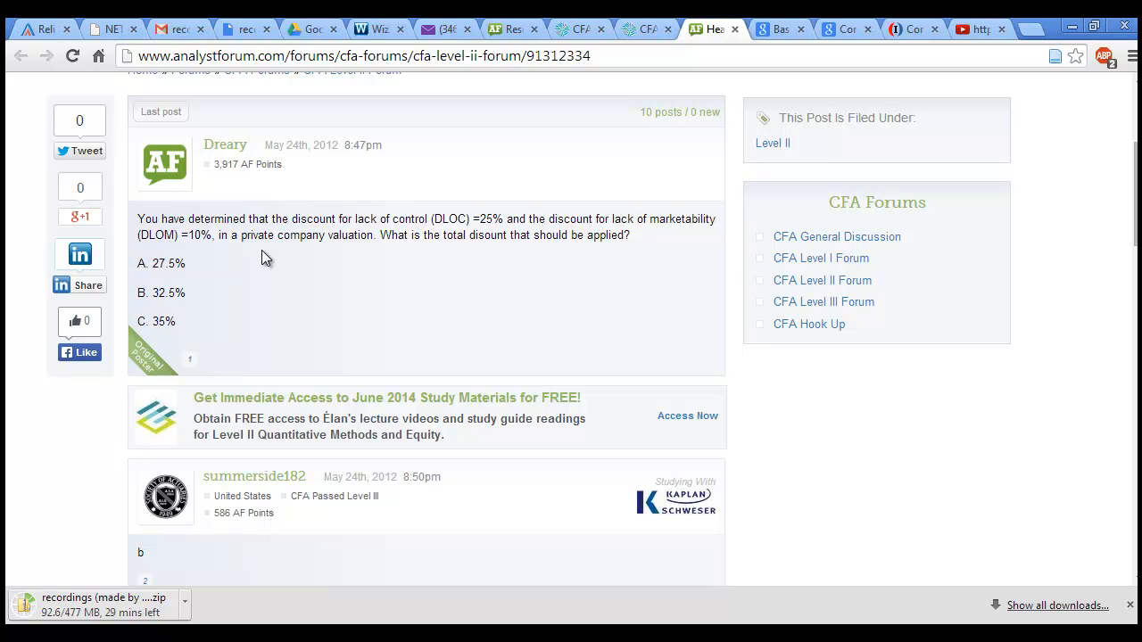
{"action": "mouse_move", "coordinate": [591, 223]}
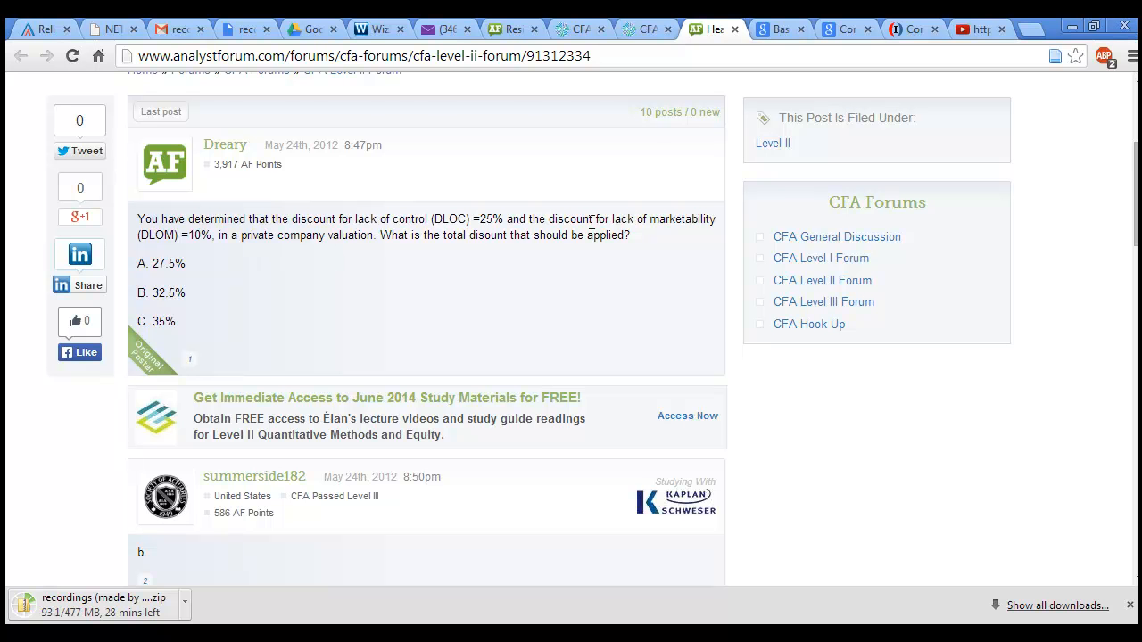
{"action": "scroll", "scroll_direction": "down", "scroll_amount": 3}
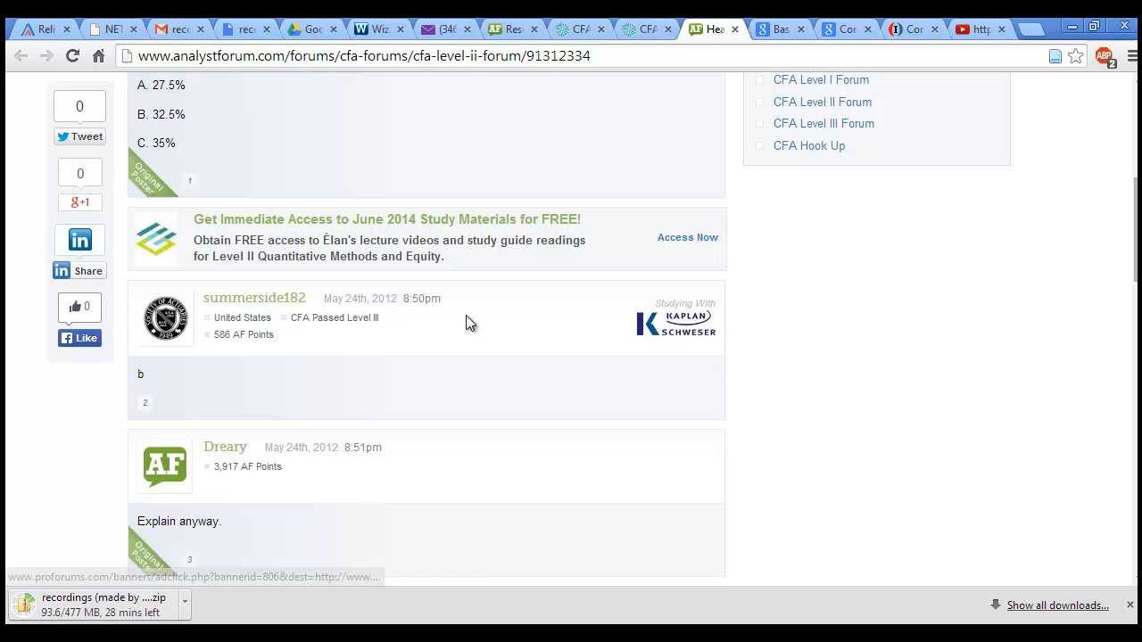
{"action": "scroll", "scroll_direction": "down", "scroll_amount": 3}
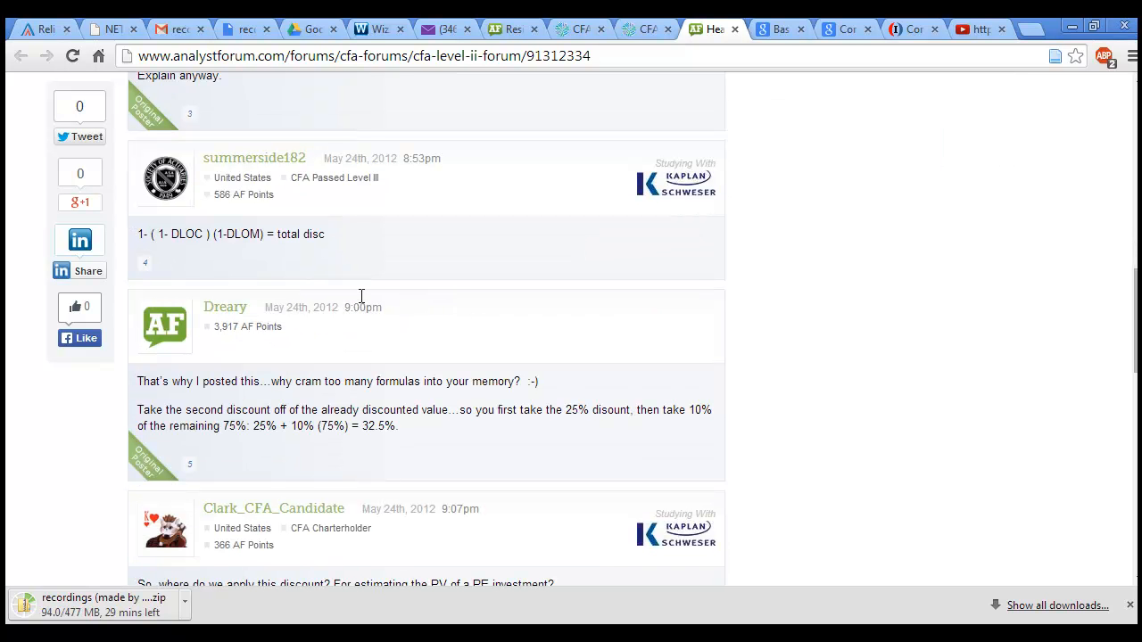
{"action": "mouse_move", "coordinate": [225, 289]}
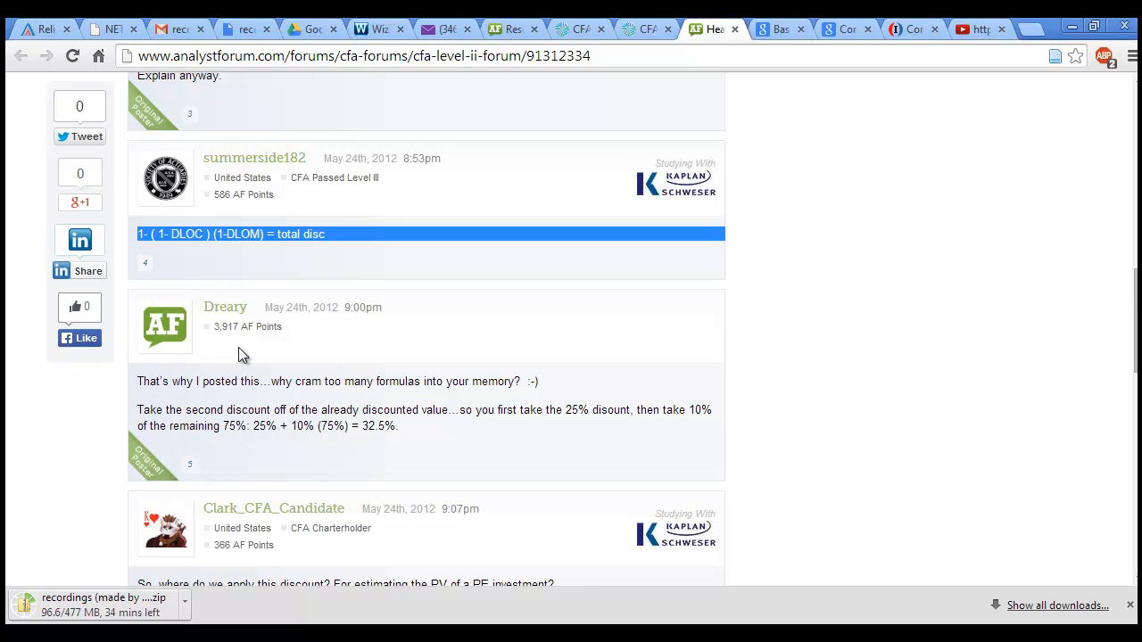
{"action": "scroll", "scroll_direction": "down", "scroll_amount": 3}
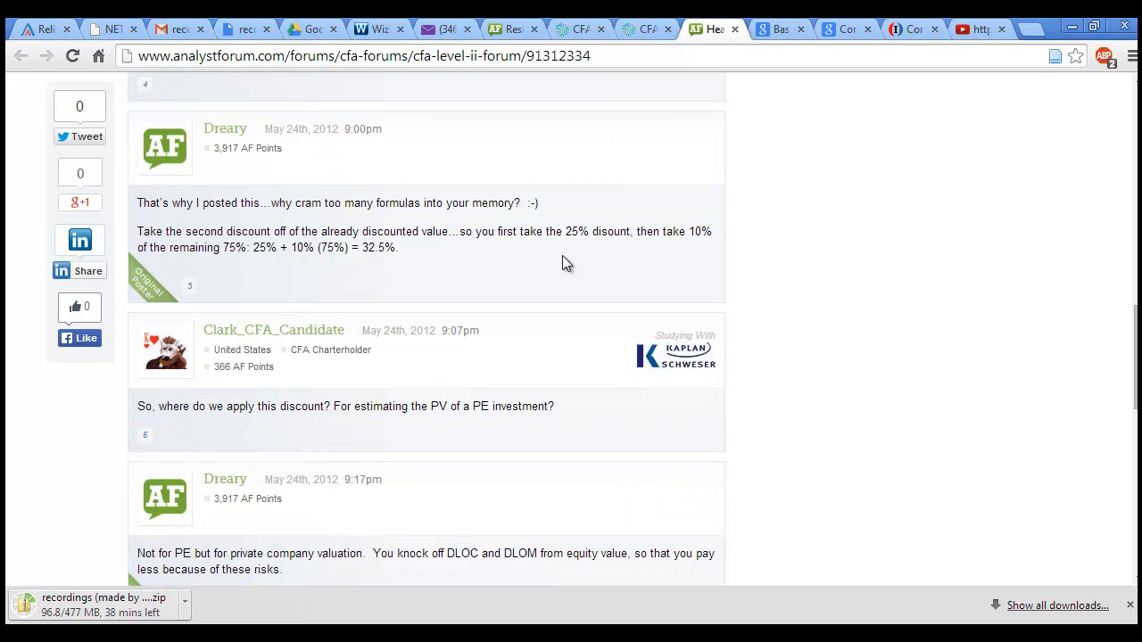
{"action": "mouse_move", "coordinate": [268, 247]}
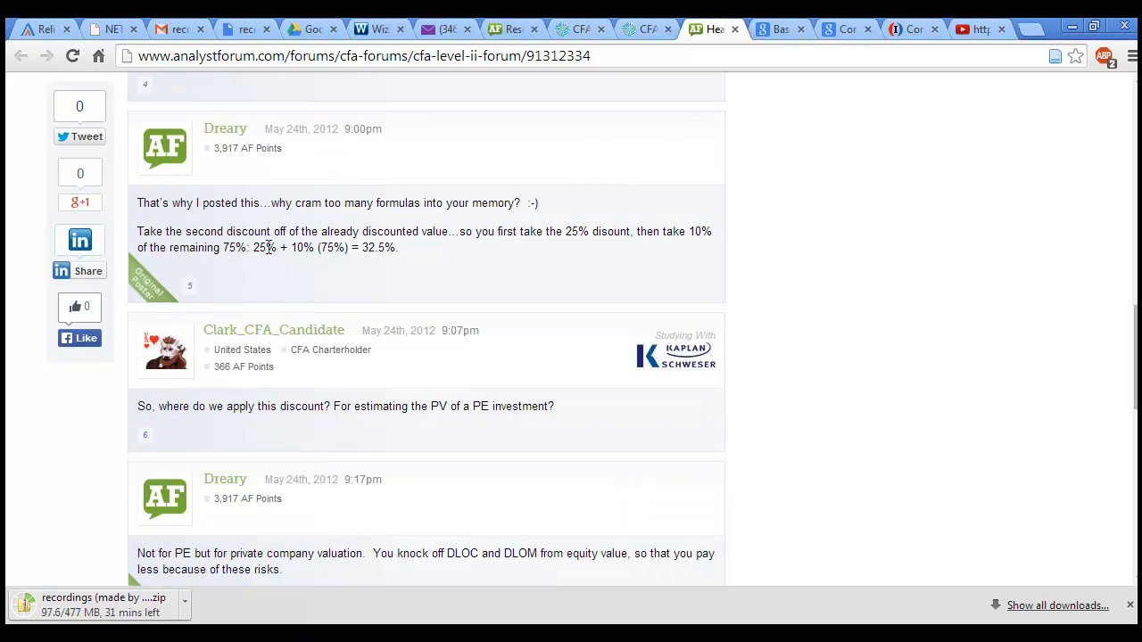
Double-click the 25% figure in the 32.5% explanation reply.
{"action": "double_click", "coordinate": [230, 248]}
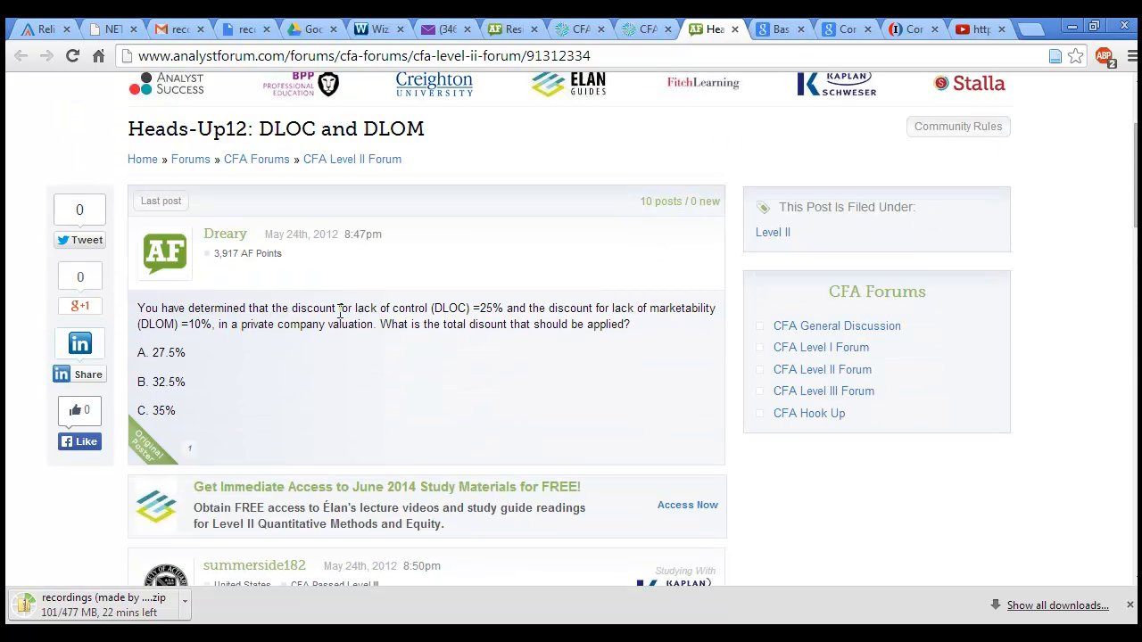
Scroll past the PE versus company valuation replies to the closing thanks.
{"action": "scroll", "scroll_direction": "down", "scroll_amount": 3}
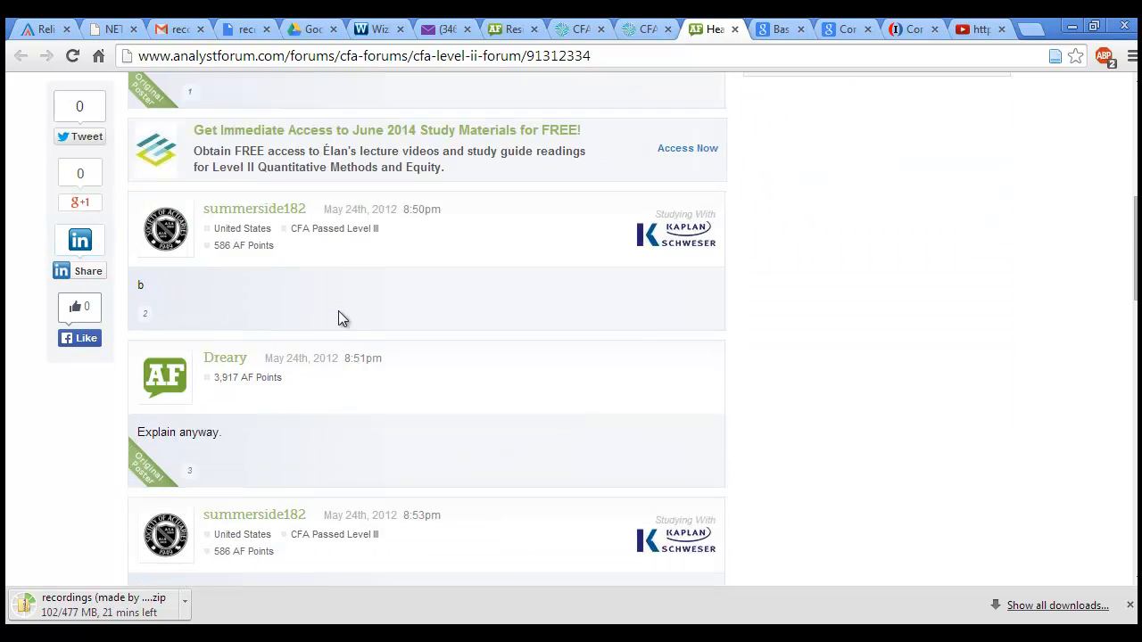
{"action": "scroll", "scroll_direction": "down", "scroll_amount": 3}
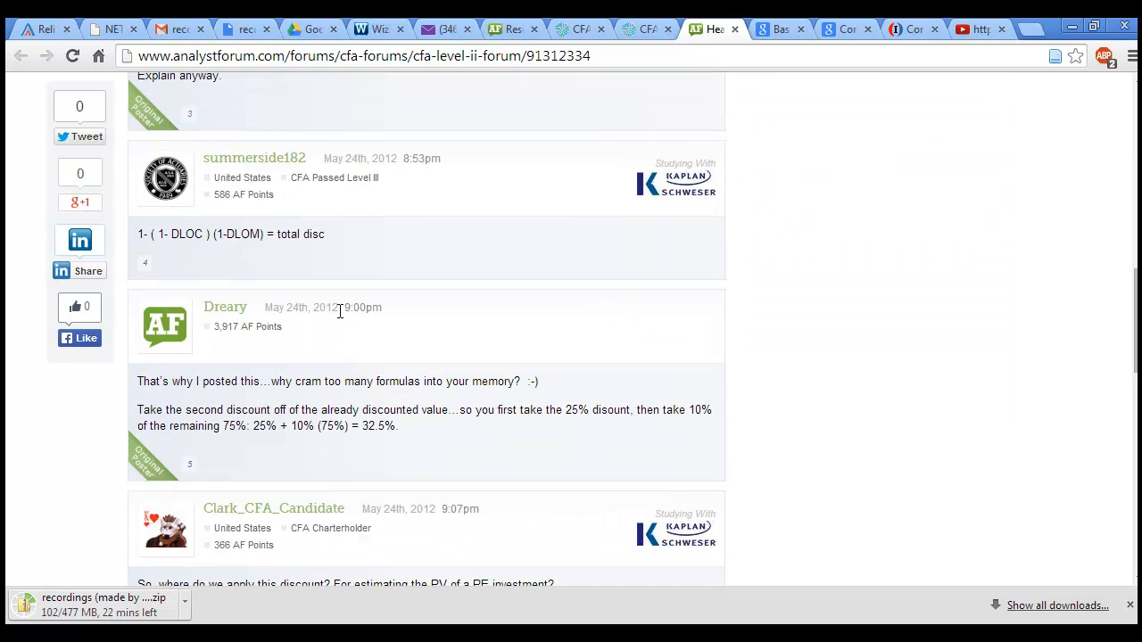
{"action": "scroll", "scroll_direction": "down", "scroll_amount": 3}
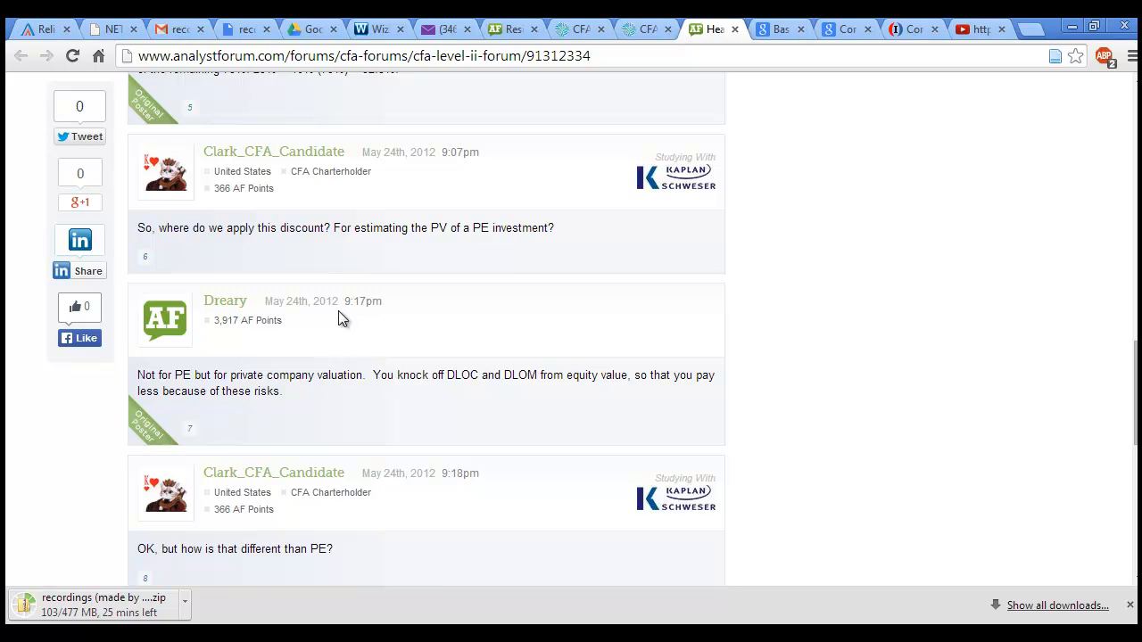
{"action": "scroll", "scroll_direction": "down", "scroll_amount": 3}
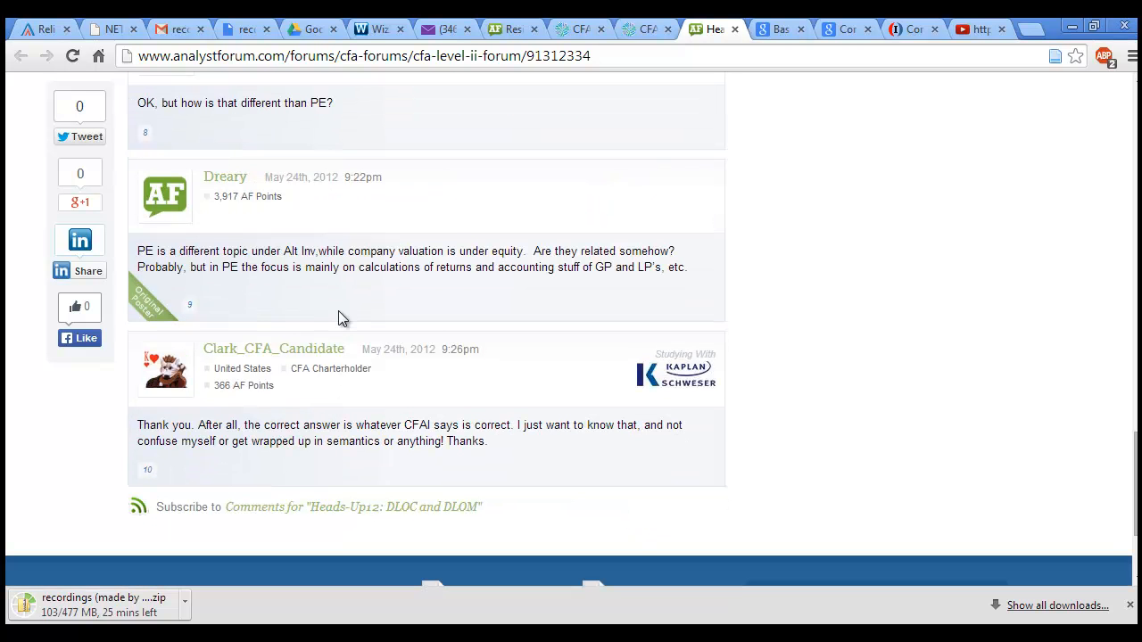